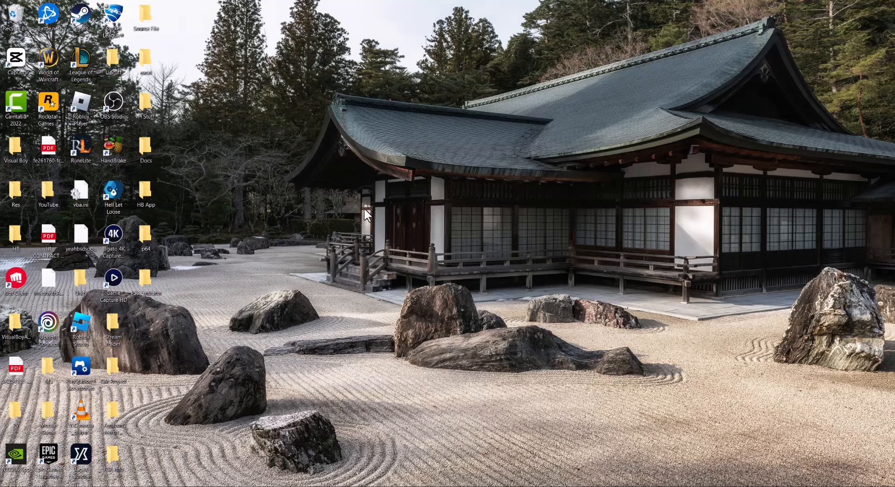
{"action": "mouse_move", "coordinate": [148, 445]}
{"action": "type", "text": "windows feat"}
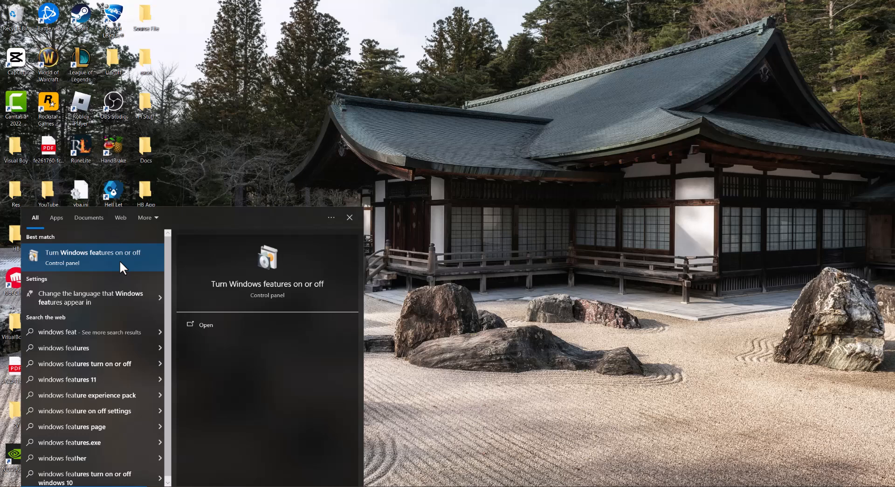
- Enable Windows Media Player under Media Features and apply with OK
{"action": "left_click", "coordinate": [91, 256]}
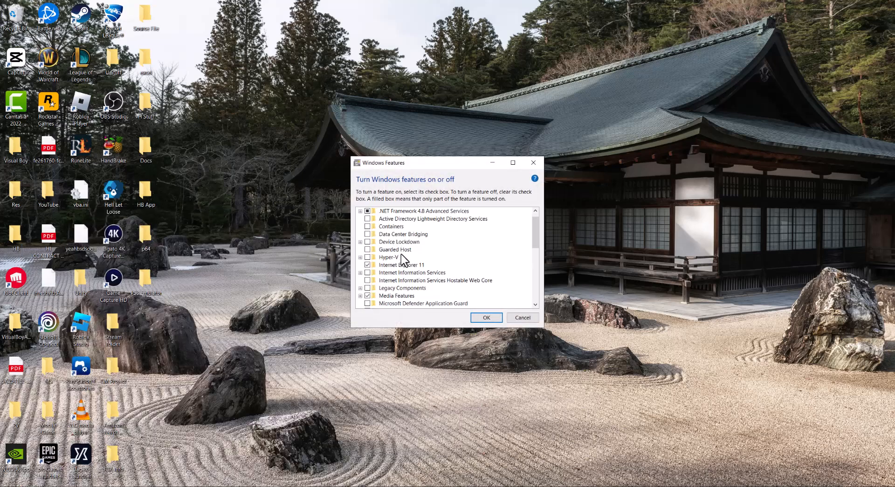
{"action": "left_click", "coordinate": [360, 287]}
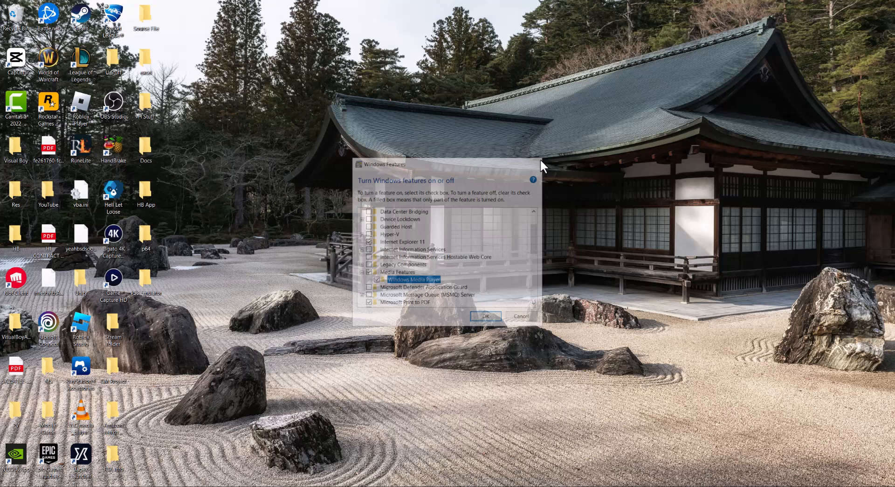
{"action": "left_click", "coordinate": [485, 317]}
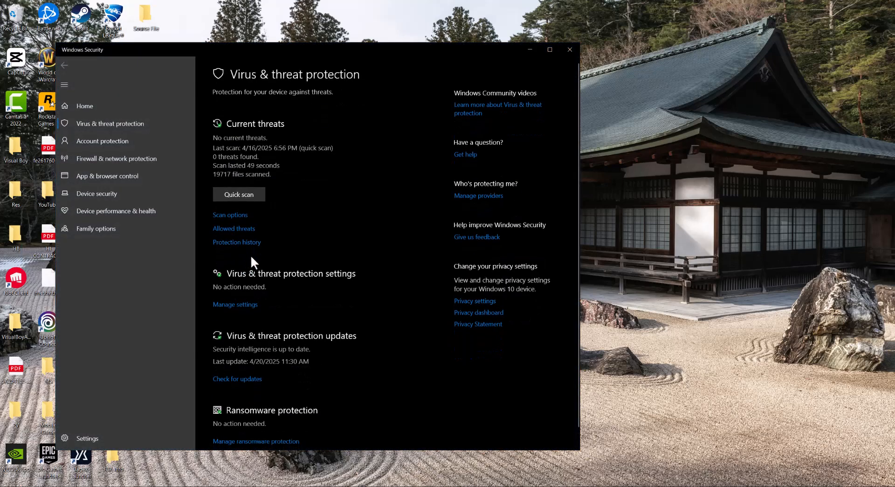
- In Protection history, expand the potentially-unwanted-apps warning and show its Actions menu
{"action": "left_click", "coordinate": [236, 242]}
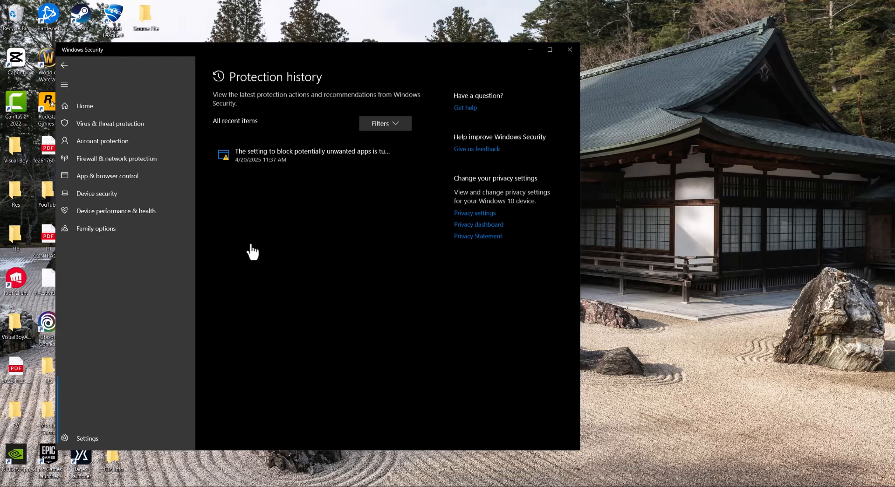
{"action": "mouse_move", "coordinate": [277, 164]}
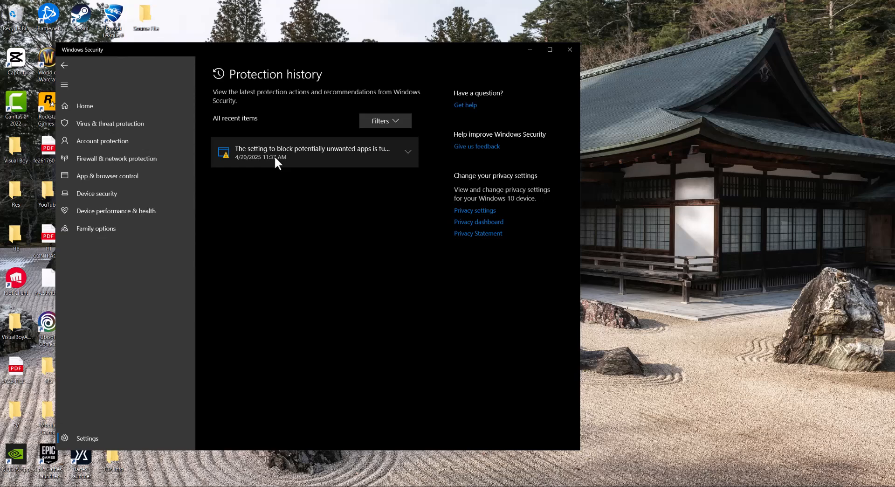
{"action": "mouse_move", "coordinate": [370, 168]}
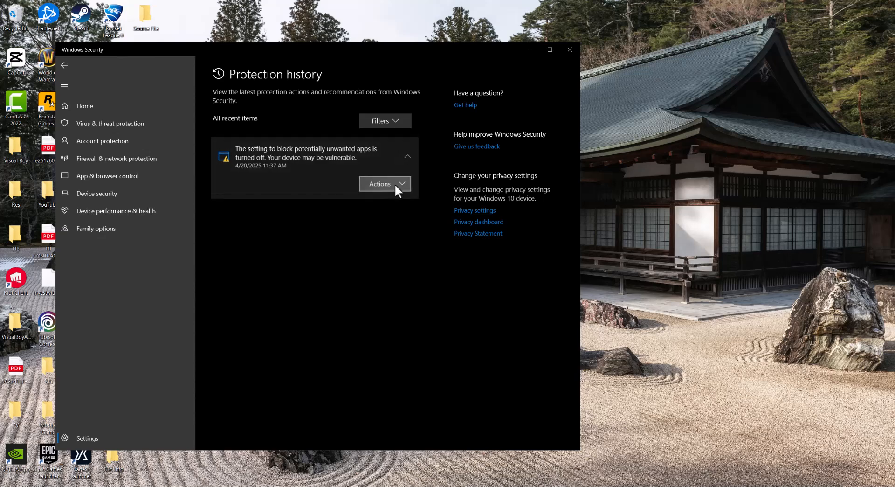
{"action": "left_click", "coordinate": [384, 183]}
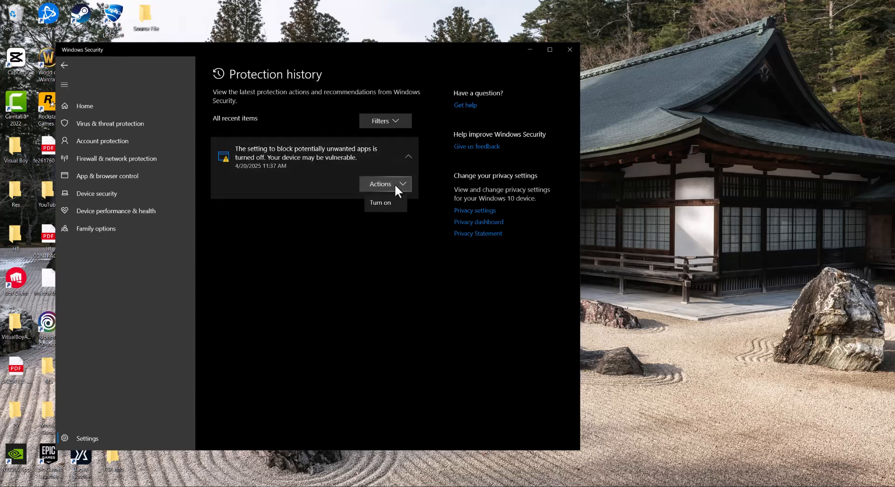